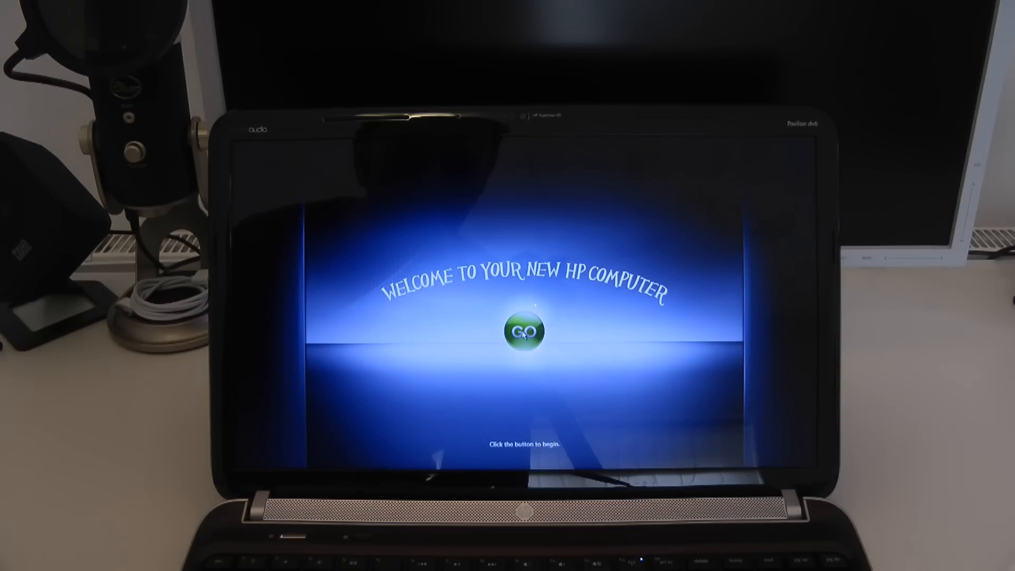
- Start the HP Setup wizard from the welcome screen via GO
{"action": "left_click", "coordinate": [522, 331]}
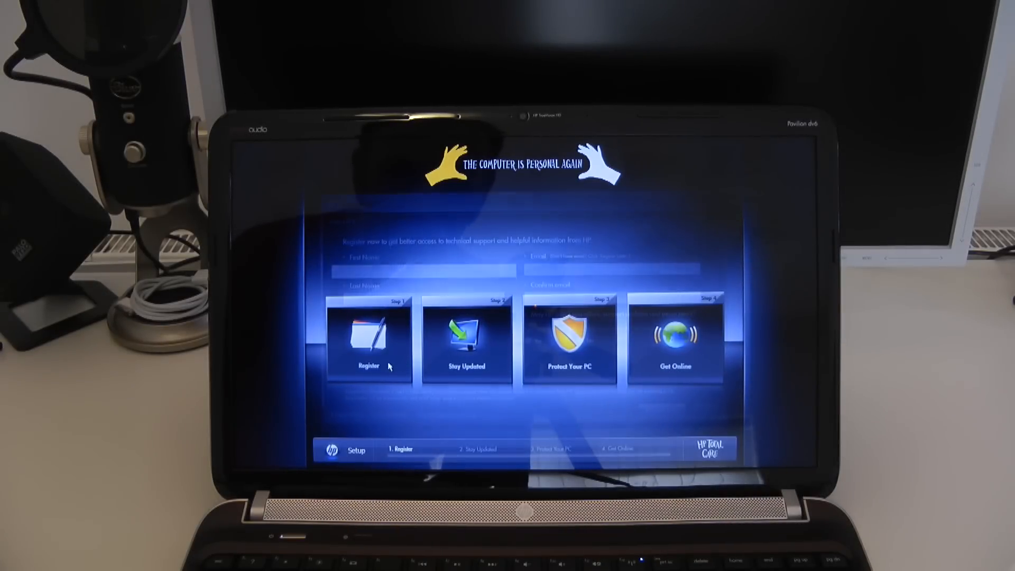
- Complete registration and reach the Stay Updated step with recommended Yes options
{"action": "left_click", "coordinate": [368, 343]}
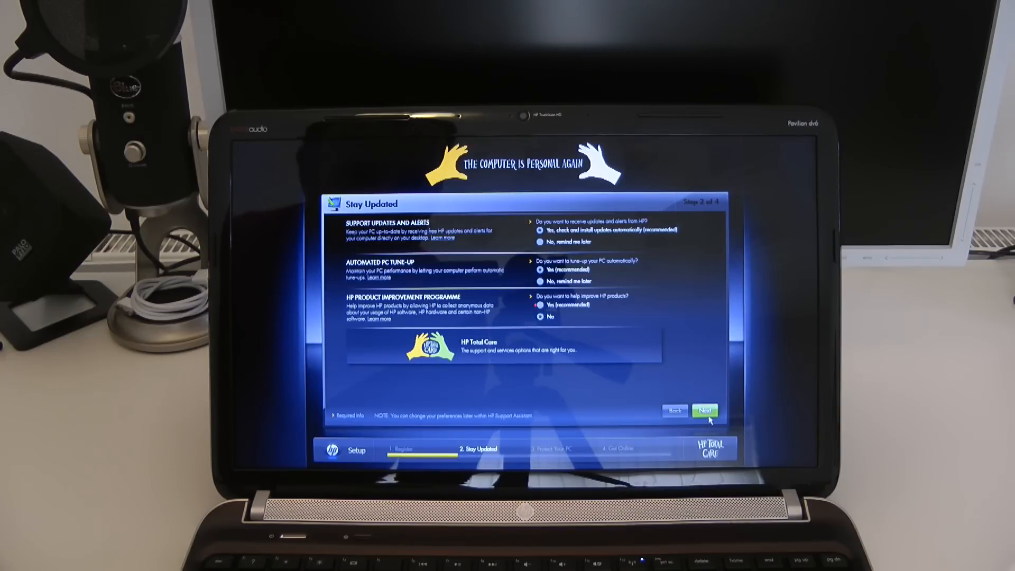
- Advance to Protect Your PC and decline activating Norton Internet Security
{"action": "left_click", "coordinate": [706, 410]}
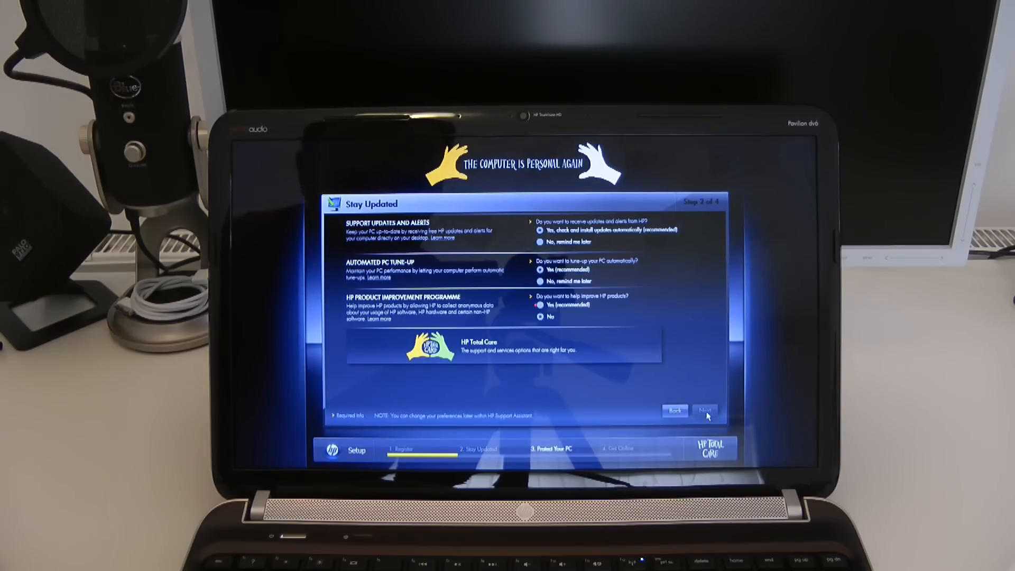
{"action": "left_click", "coordinate": [706, 411]}
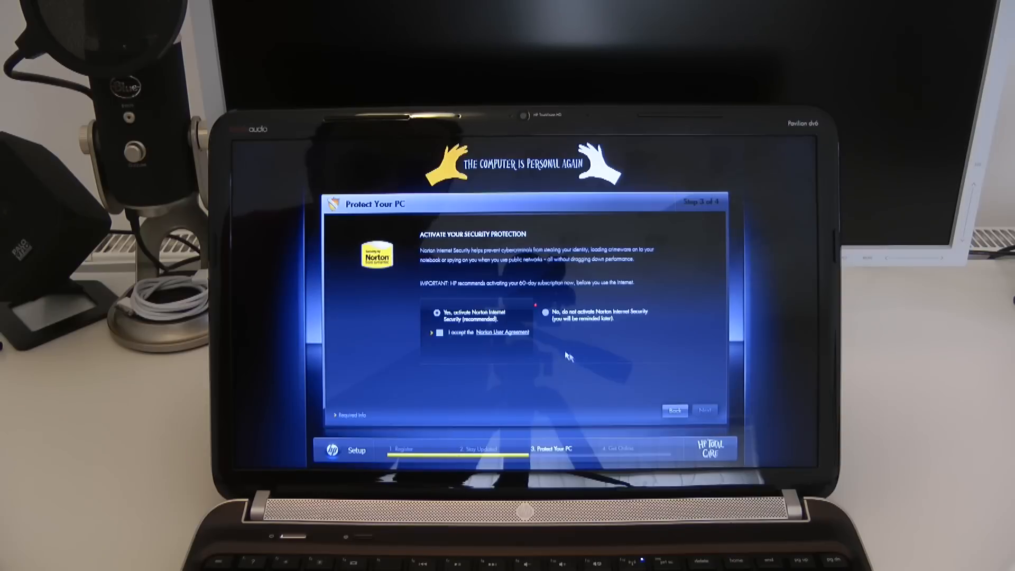
{"action": "mouse_move", "coordinate": [511, 351]}
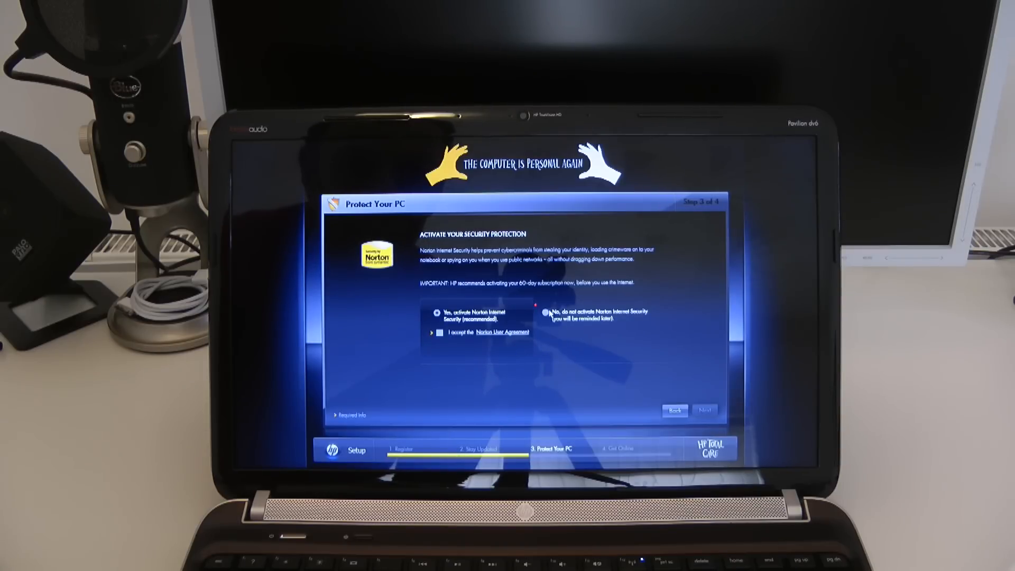
{"action": "left_click", "coordinate": [547, 313]}
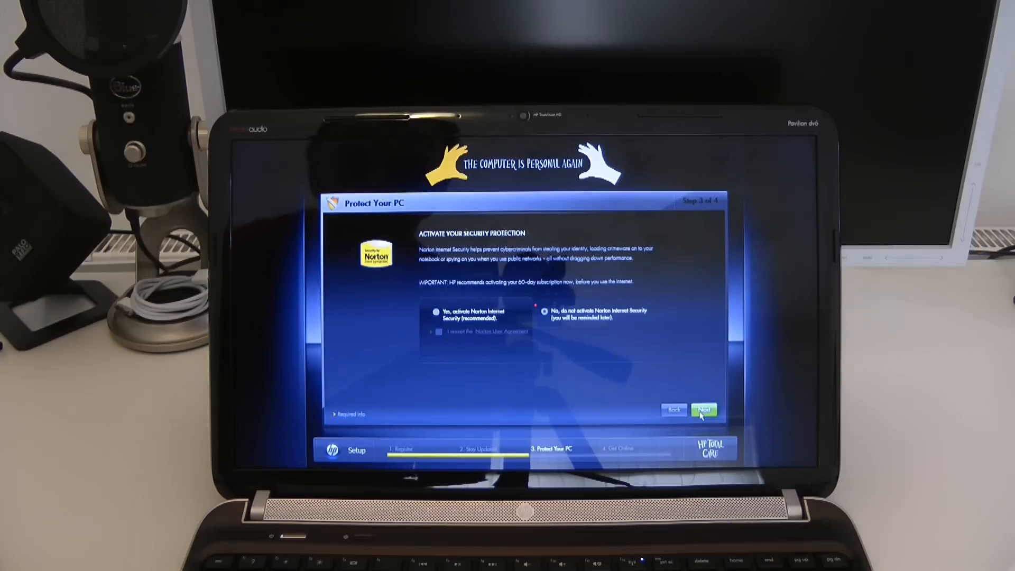
- Pass the Get Online step and finish HP Setup, reaching the Setup Complete summary
{"action": "left_click", "coordinate": [705, 410]}
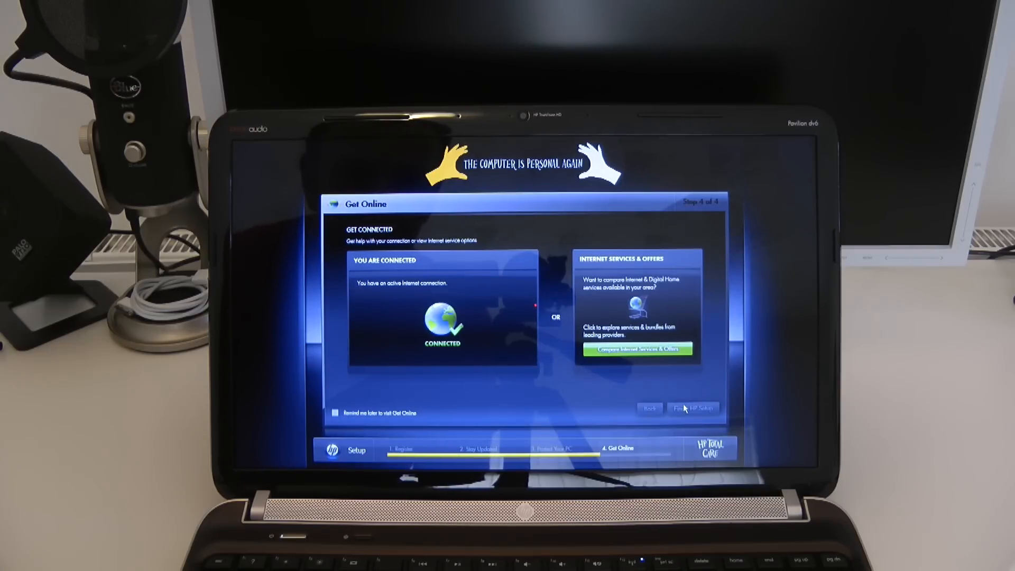
{"action": "left_click", "coordinate": [693, 408]}
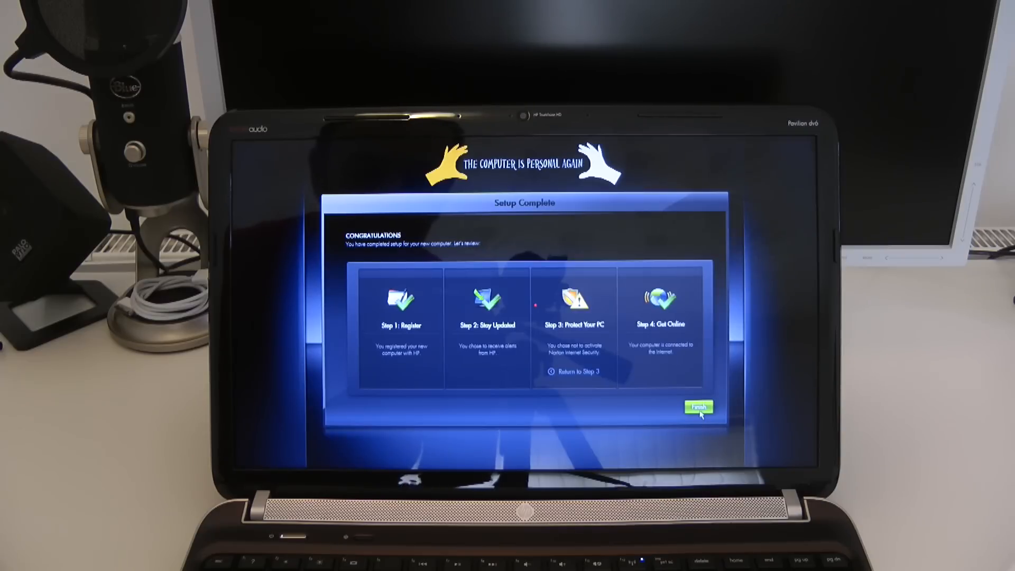
{"action": "left_click", "coordinate": [698, 407]}
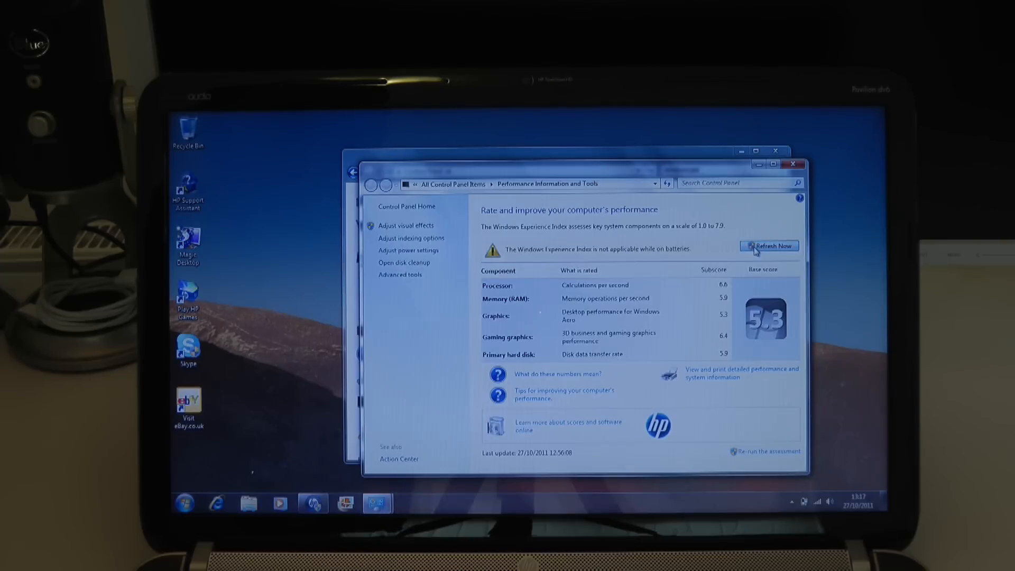
- Rerun the Windows Experience Index assessment, yielding a 5.3 base score from Graphics
{"action": "left_click", "coordinate": [770, 246]}
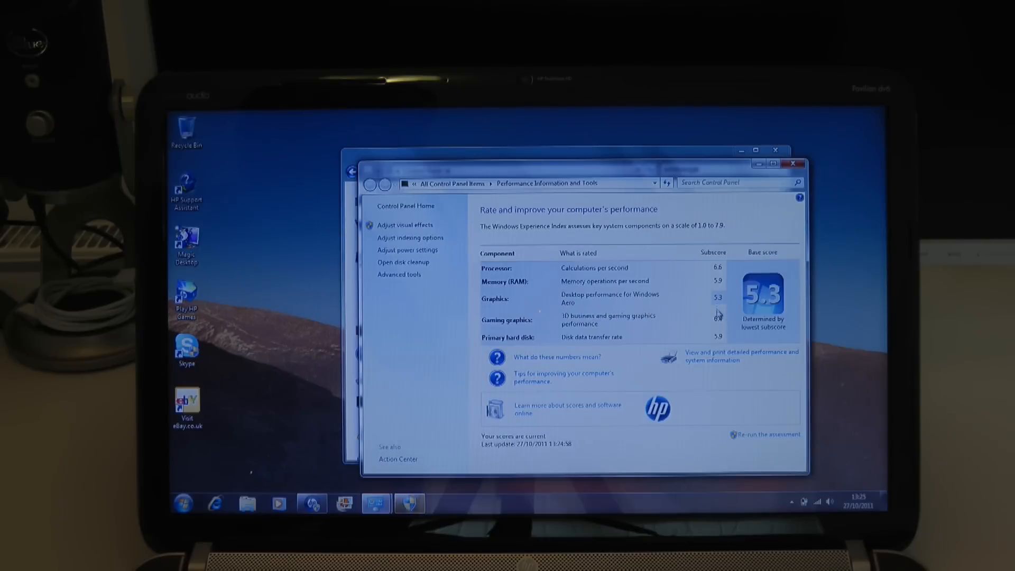
{"action": "mouse_move", "coordinate": [720, 327]}
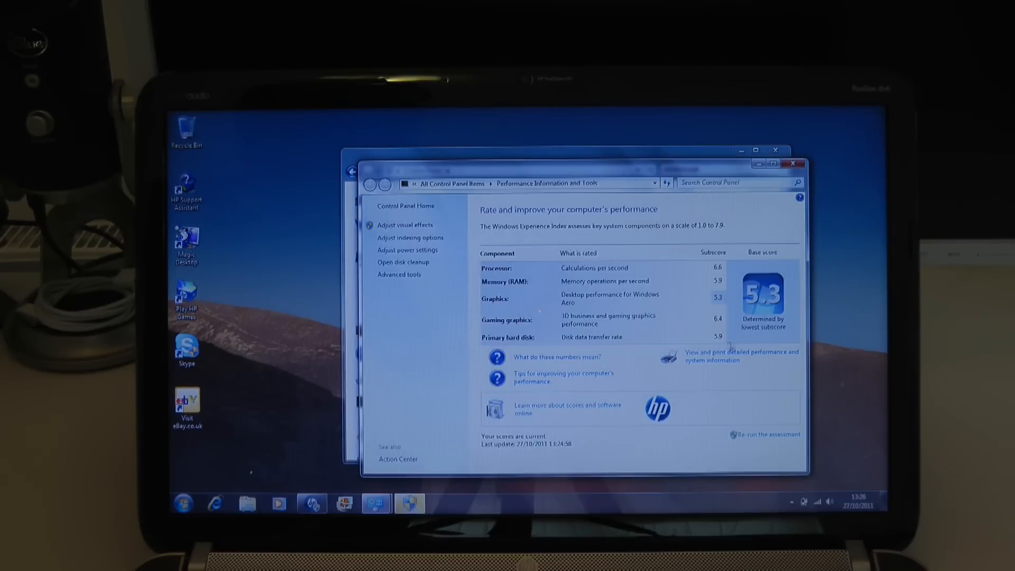
{"action": "mouse_move", "coordinate": [794, 276]}
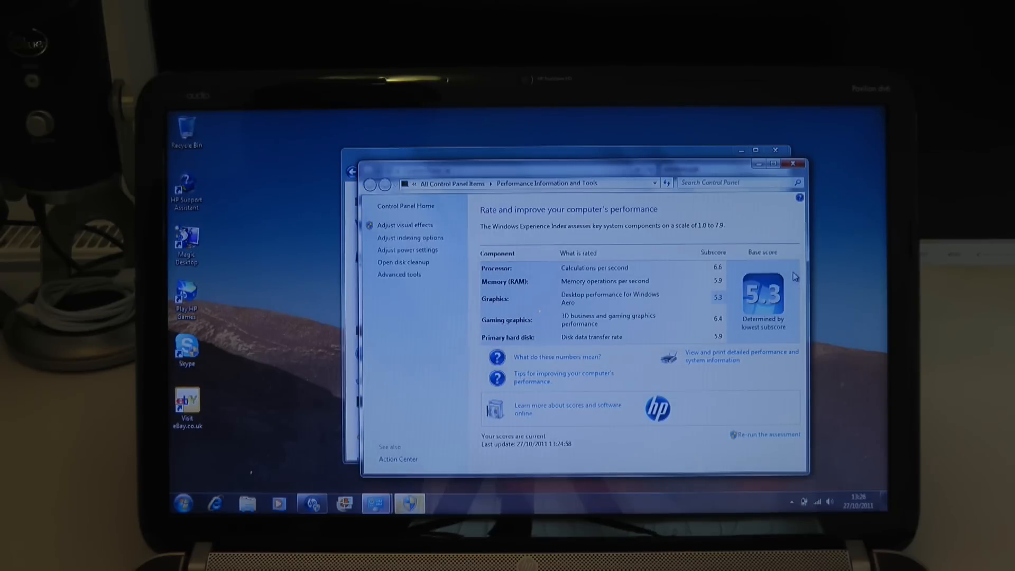